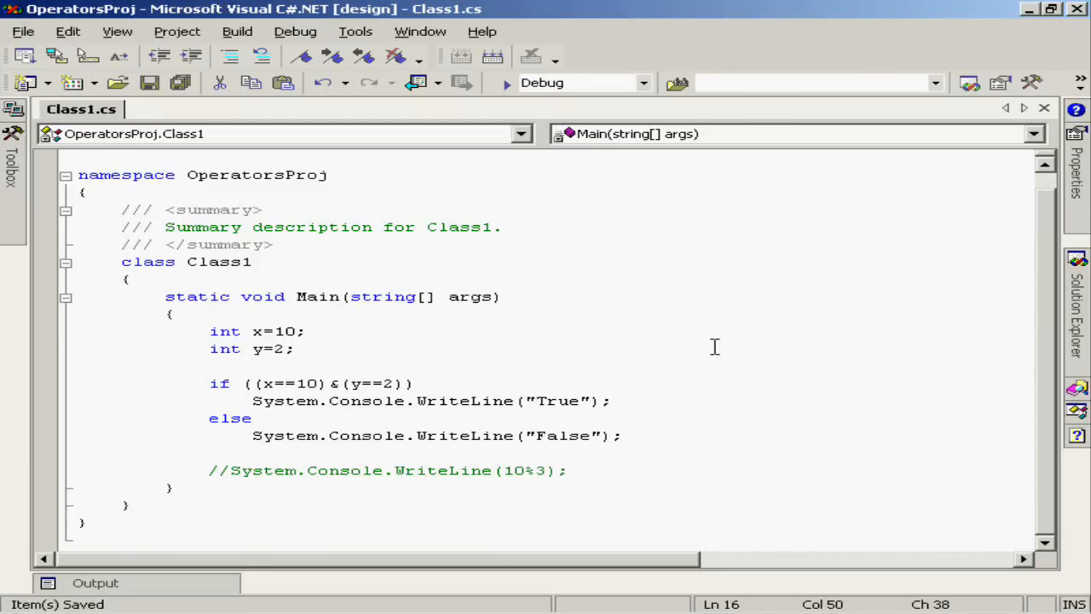
- Build and run OperatorsProj with Start Without Debugging so the console prints True
left_click(612, 401)
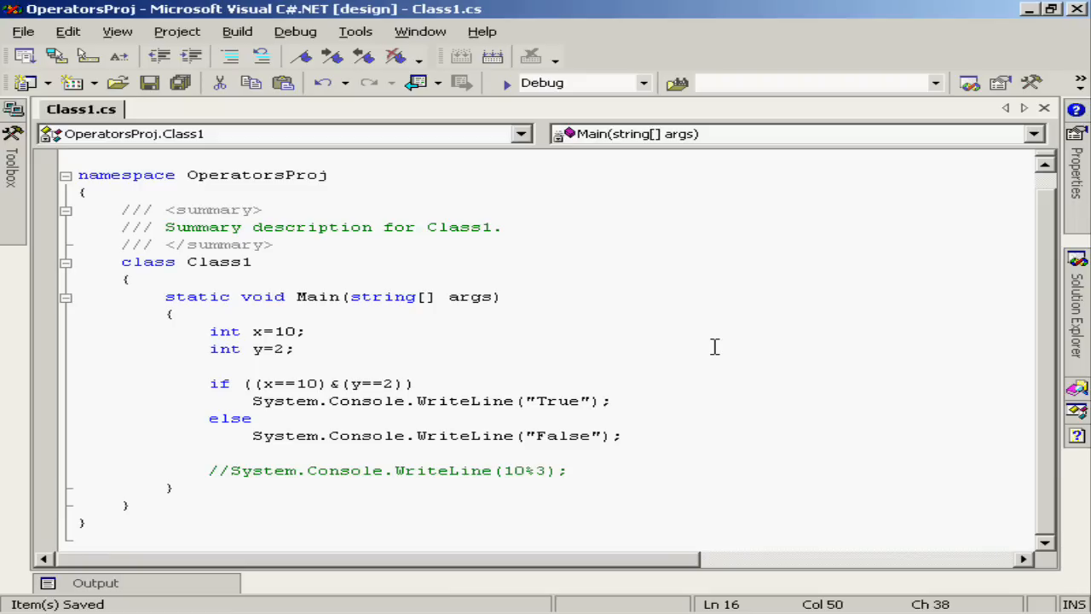
mouse_move(300, 401)
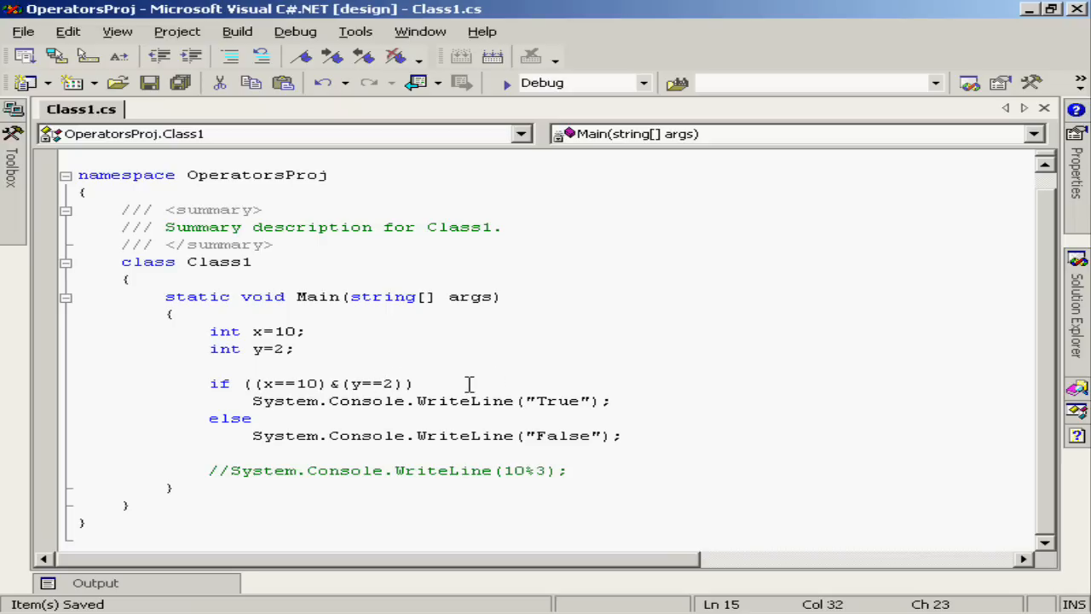
mouse_move(484, 377)
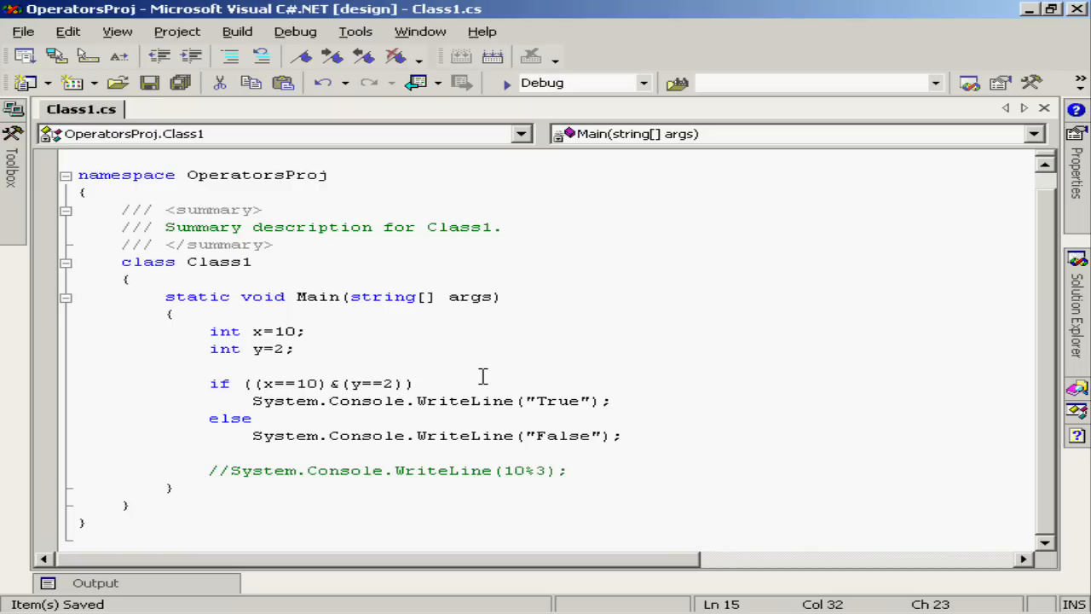
mouse_move(536, 397)
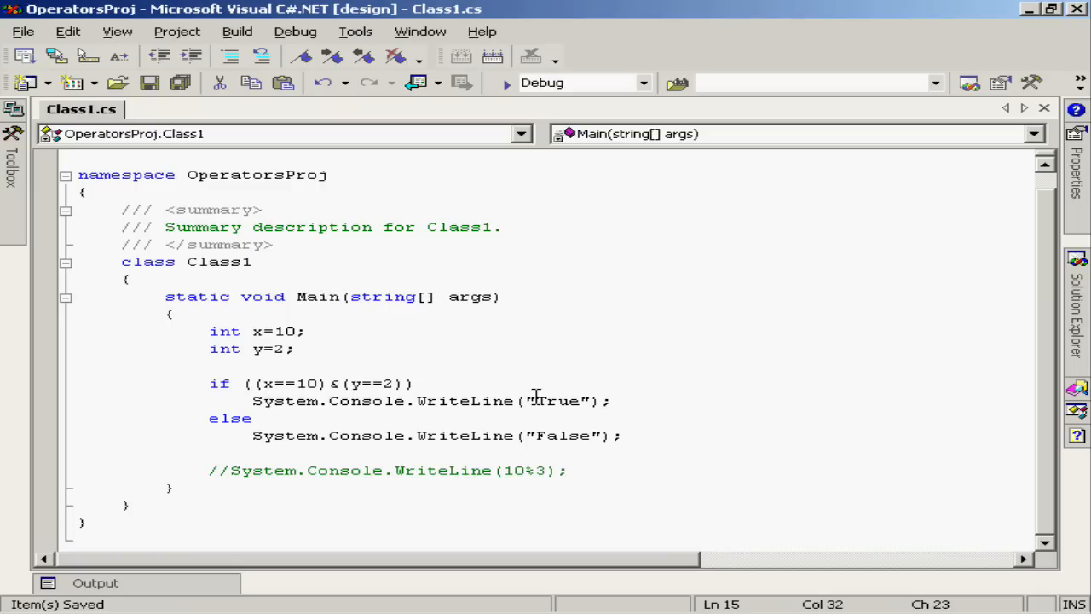
left_click(622, 400)
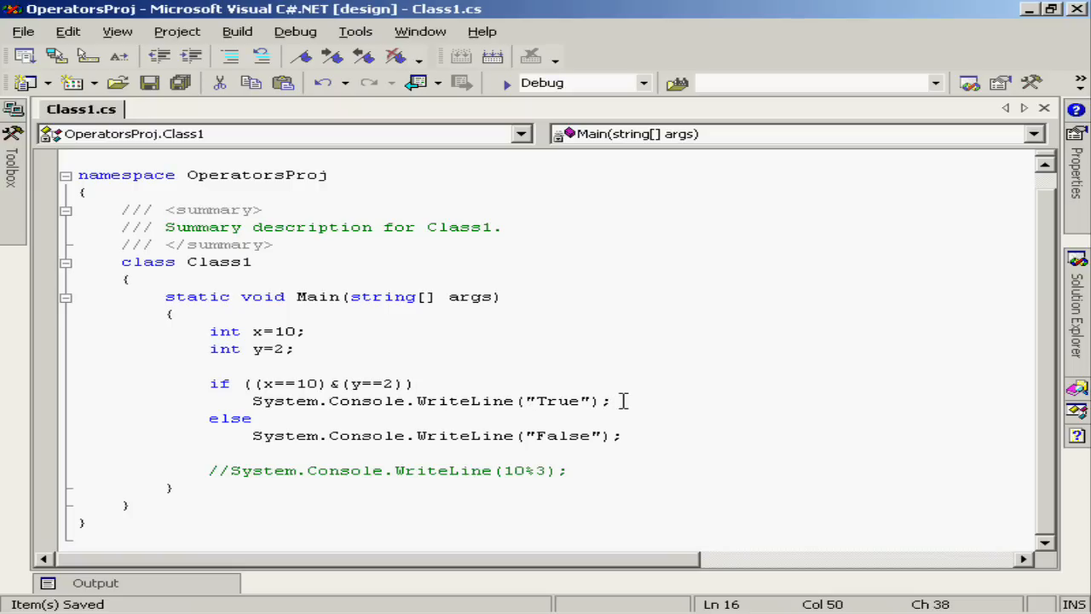
mouse_move(634, 435)
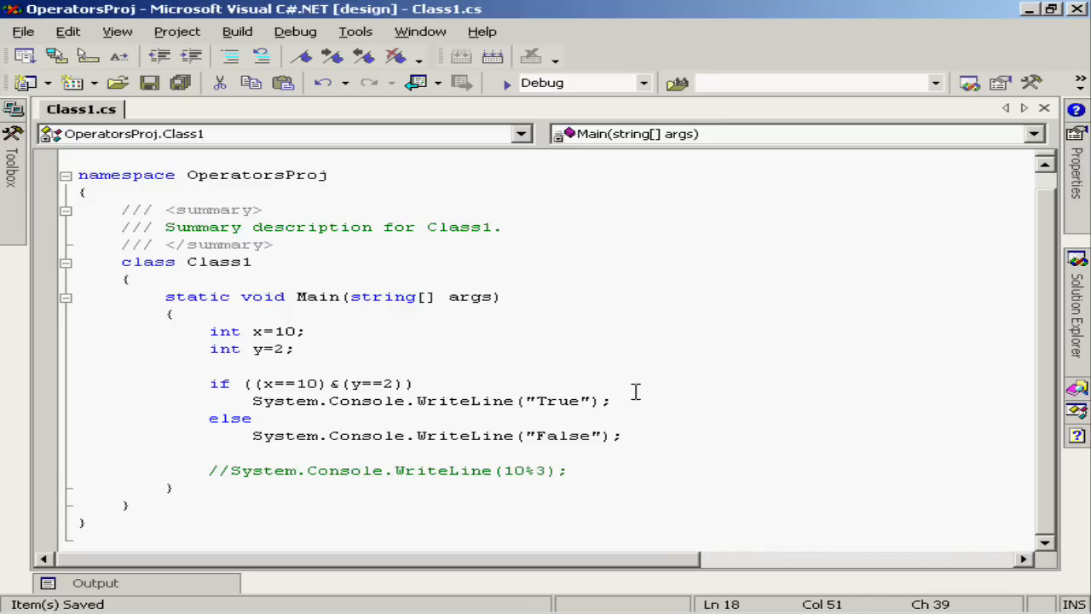
left_click(624, 436)
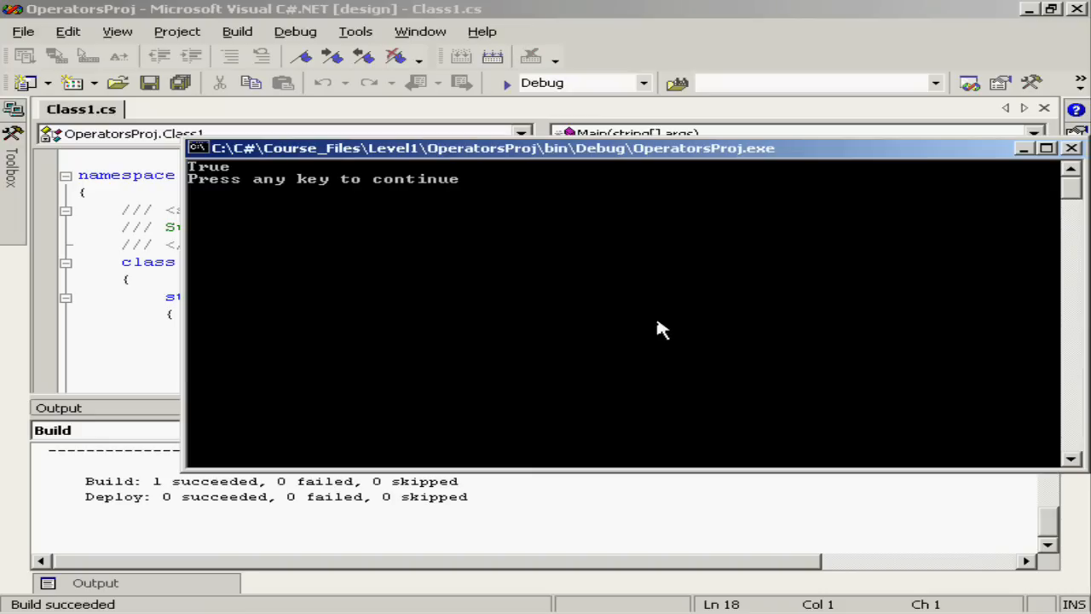
mouse_move(389, 186)
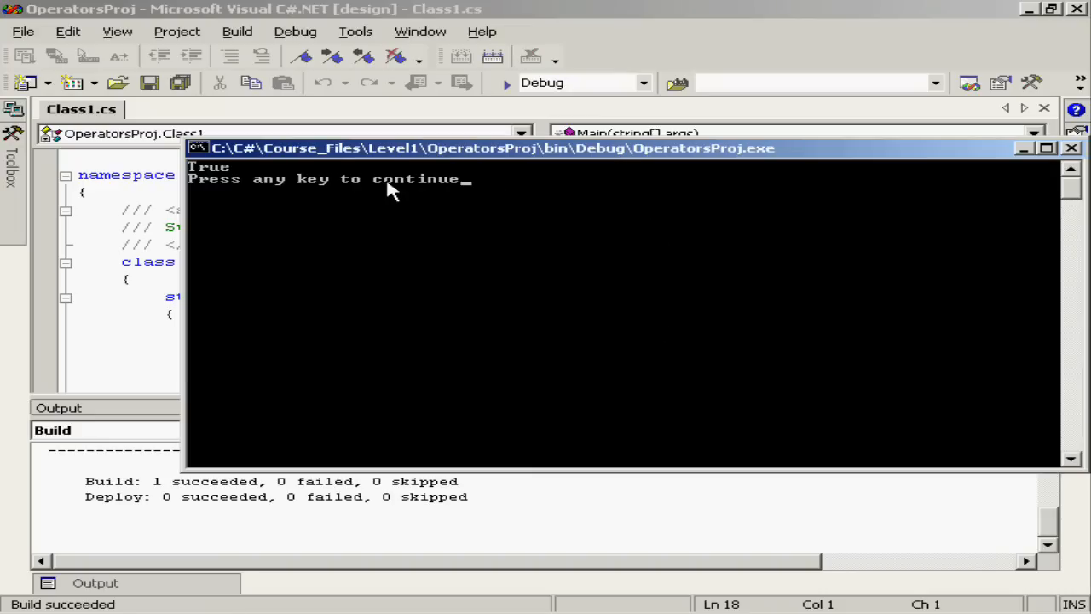
mouse_move(204, 179)
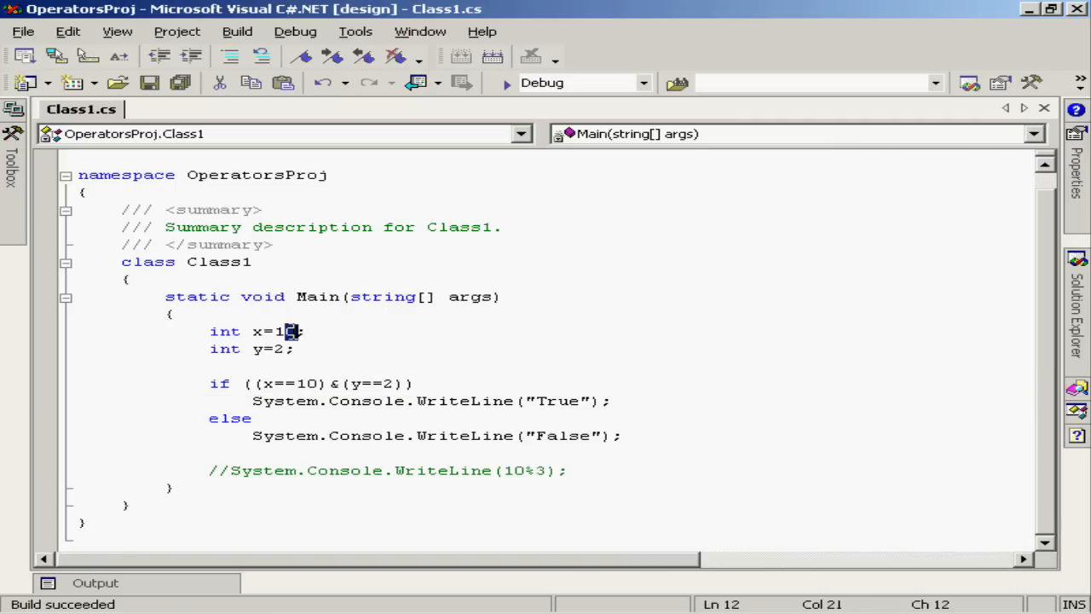
- Change x from 10 to 11 so the rebuilt program prints False
type("1")
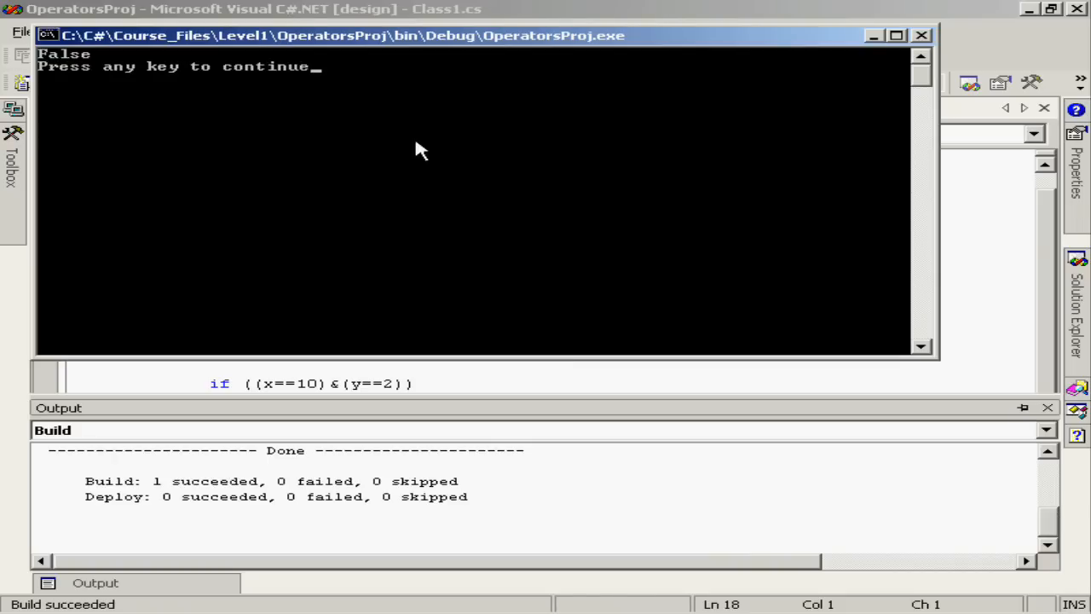
mouse_move(121, 68)
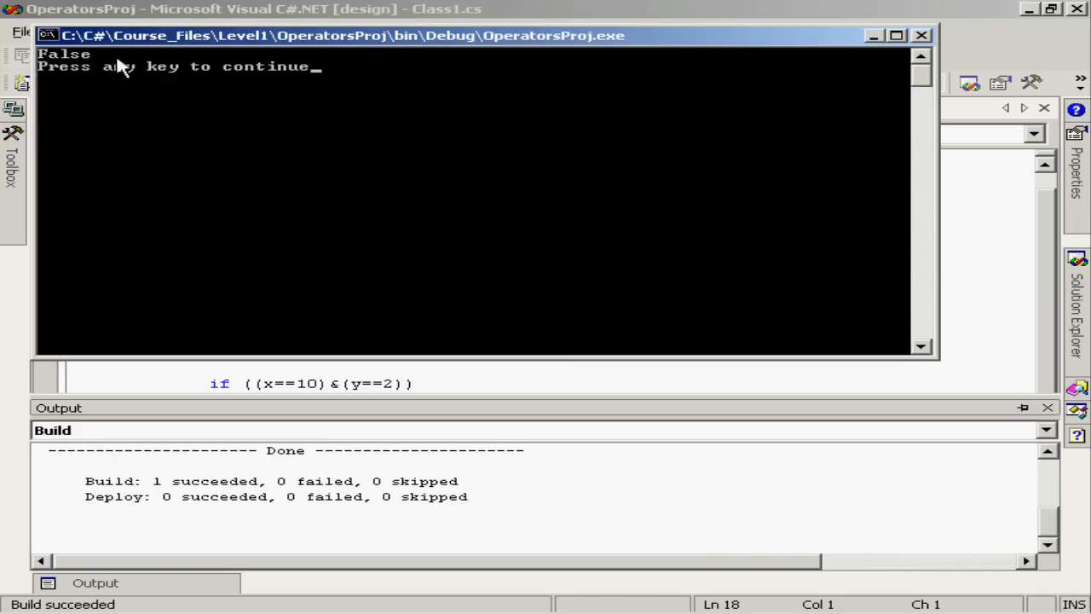
mouse_move(225, 48)
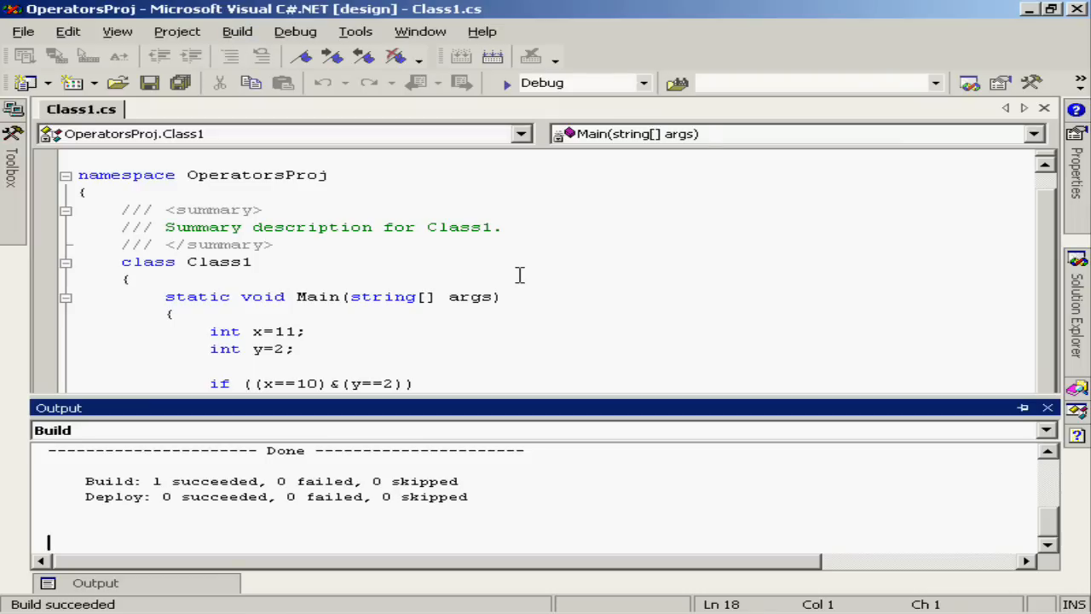
- Replace & with | so the condition reads (x==10)|(y==2)
left_click(1047, 407)
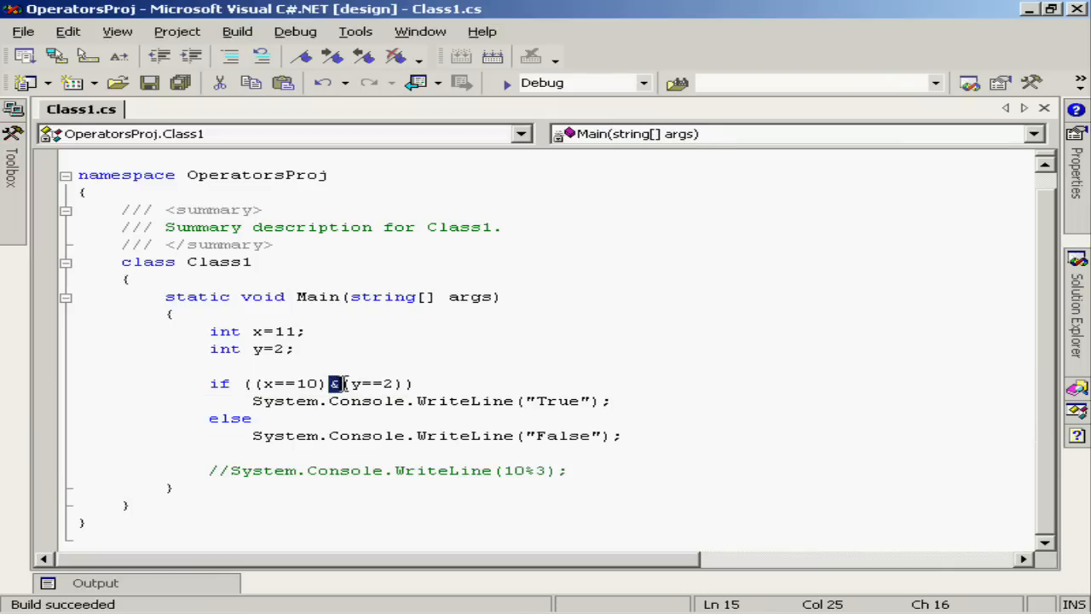
mouse_move(418, 436)
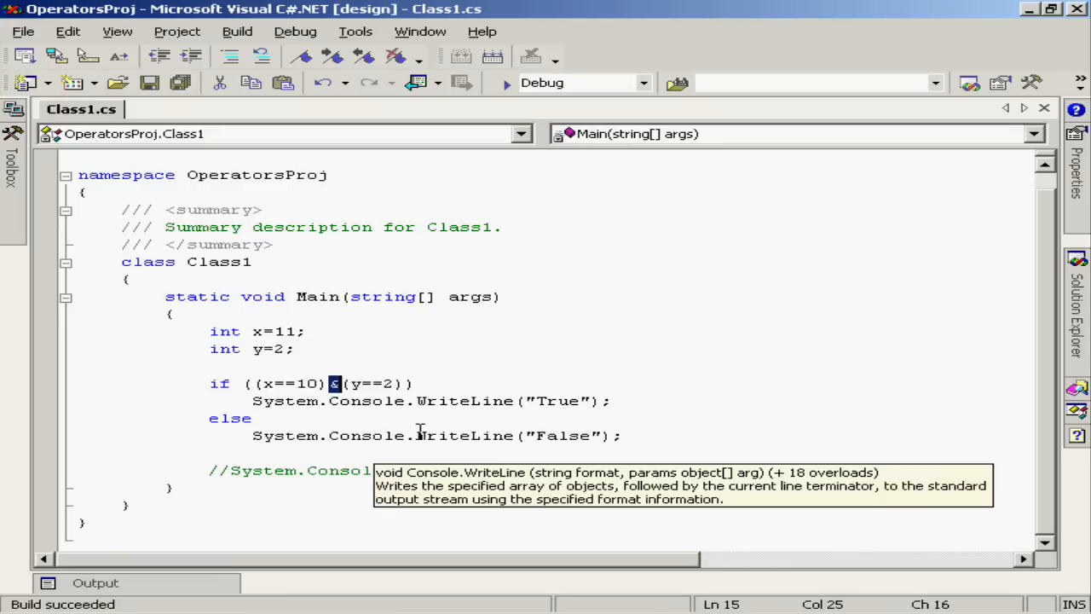
type("|")
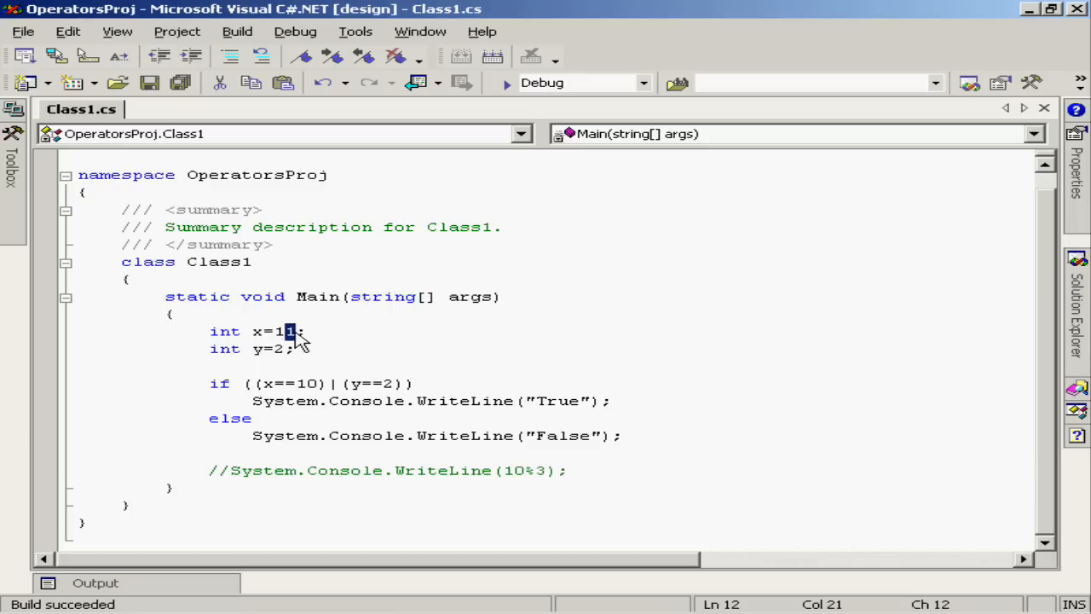
- Set x back to 10 and change the condition to (x==10)^(y==2), then build it
type("0")
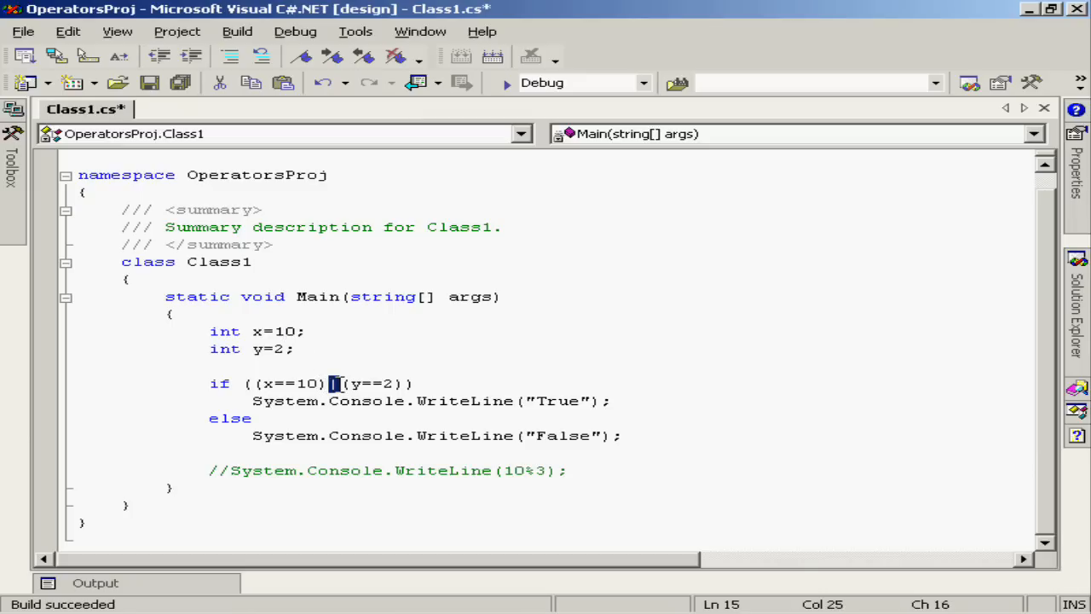
type("^")
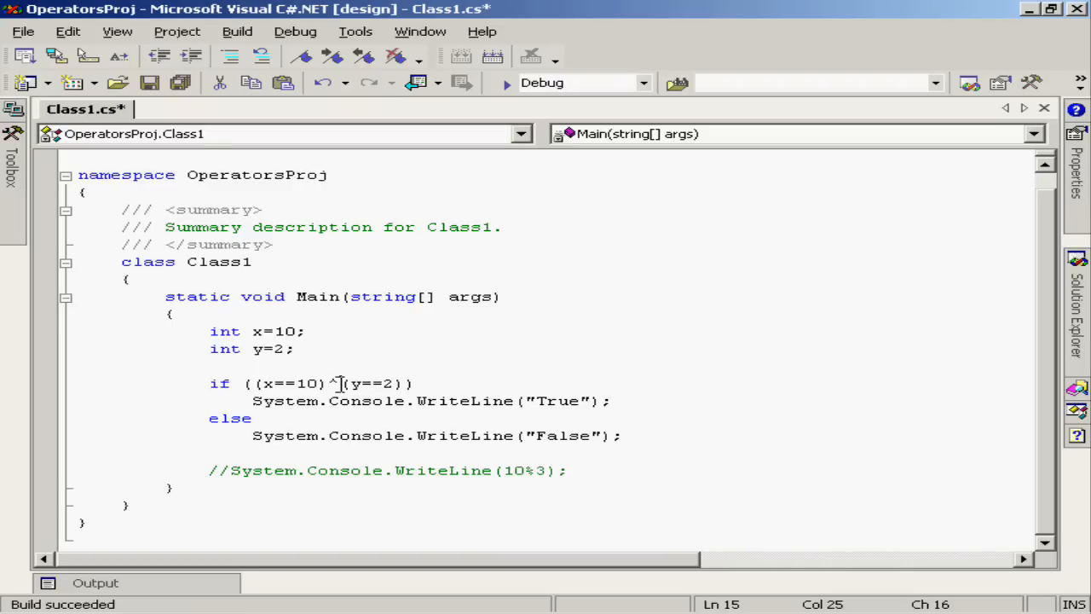
mouse_move(621, 390)
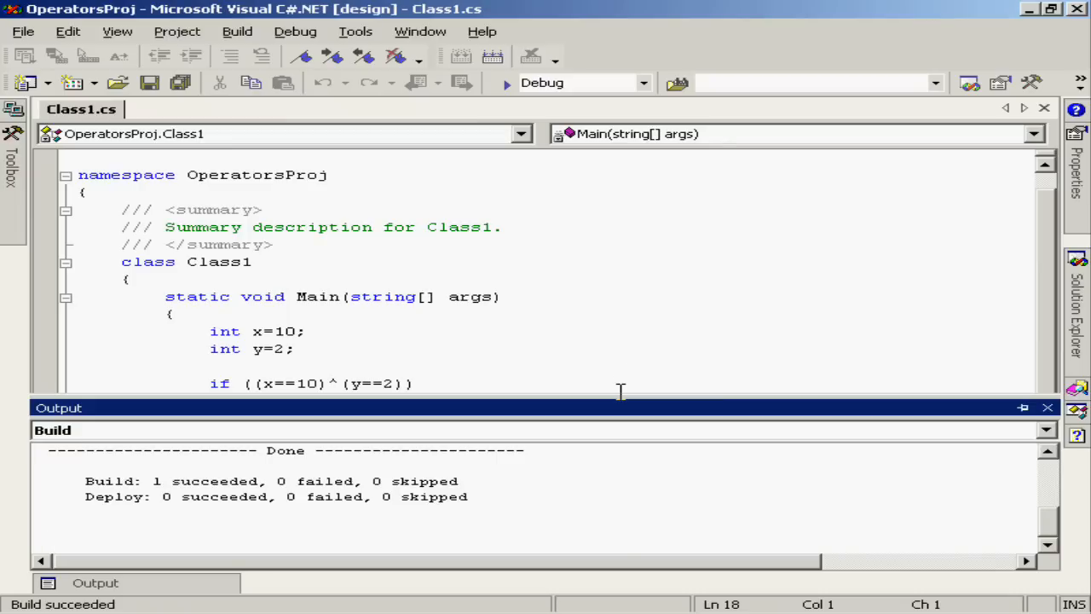
left_click(1047, 406)
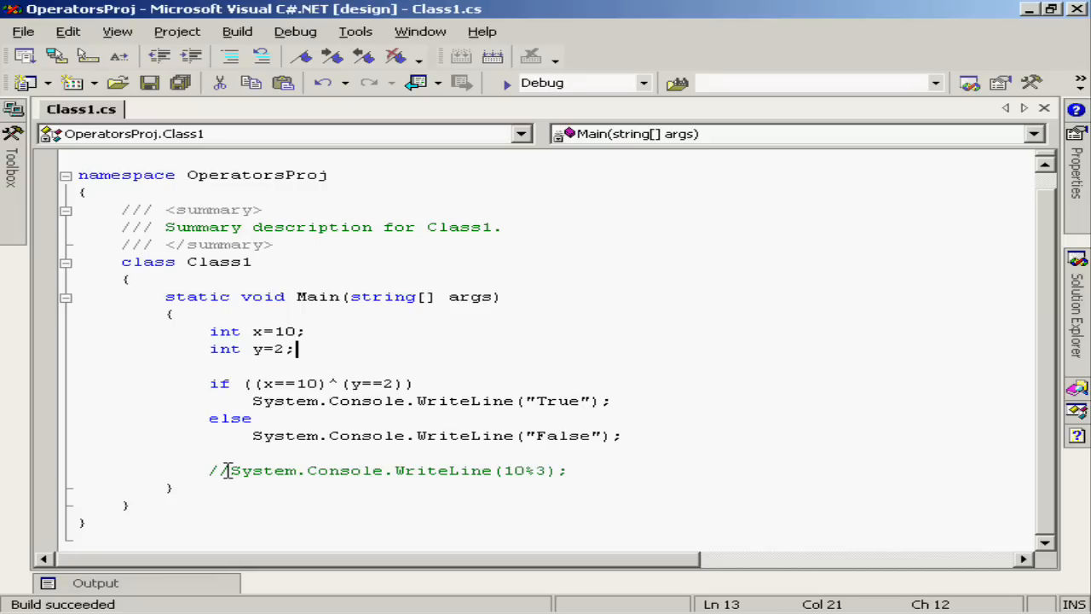
- Remove the // so the WriteLine(10%3) line is uncommented
left_click(526, 471)
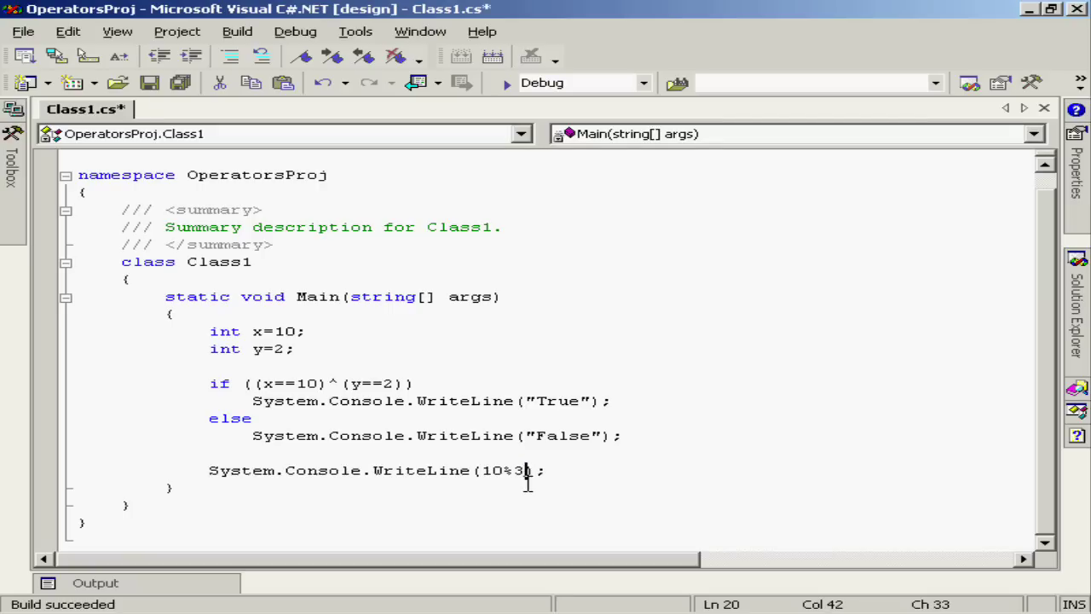
mouse_move(594, 478)
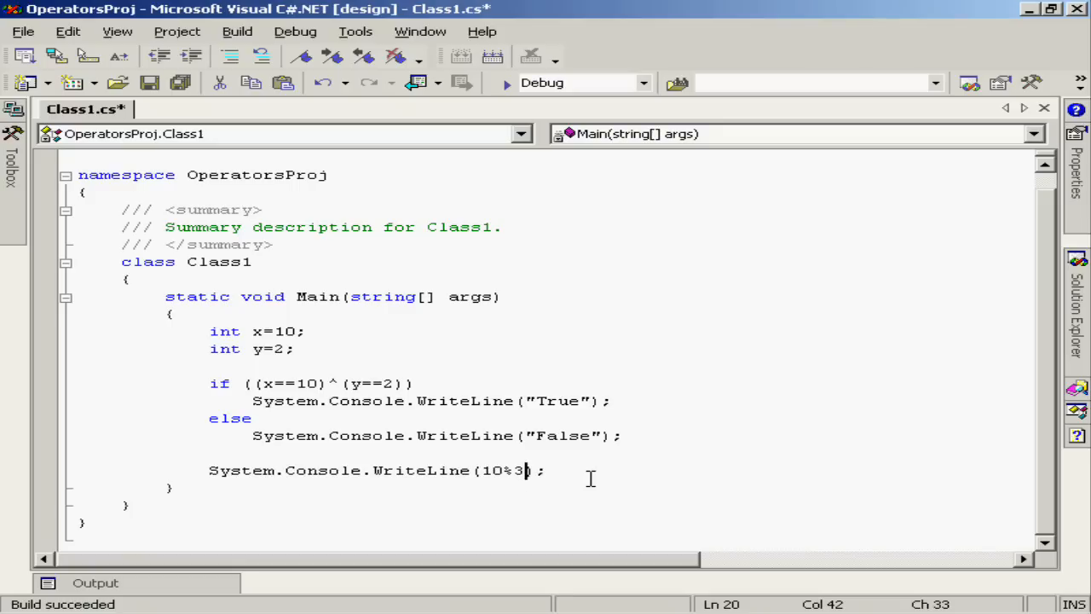
mouse_move(588, 477)
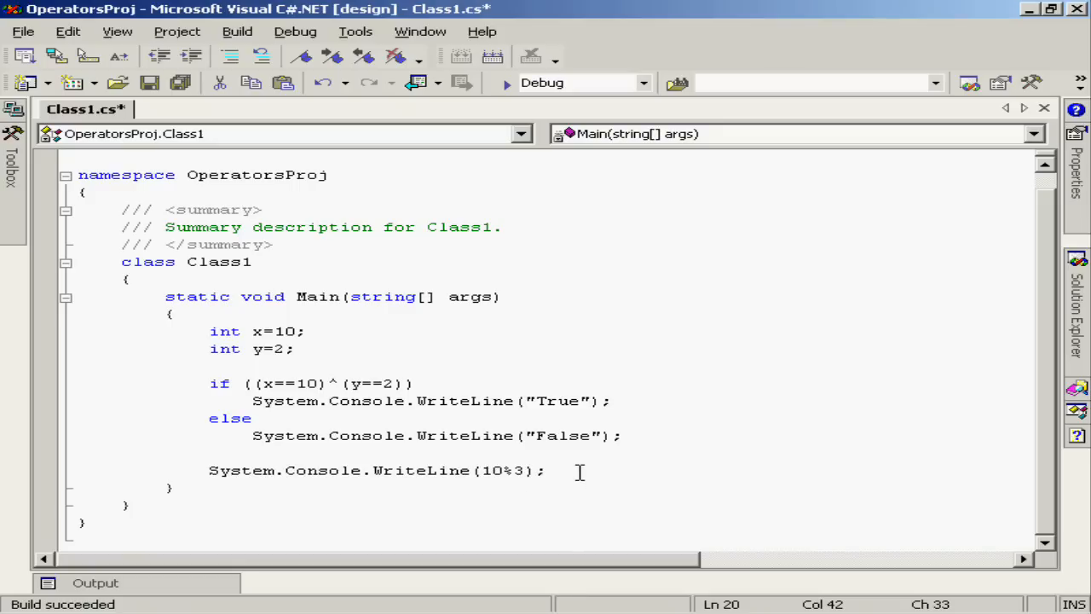
- Build and run with Ctrl+F5 so the console shows False then 1 for 10%3
key("F5")
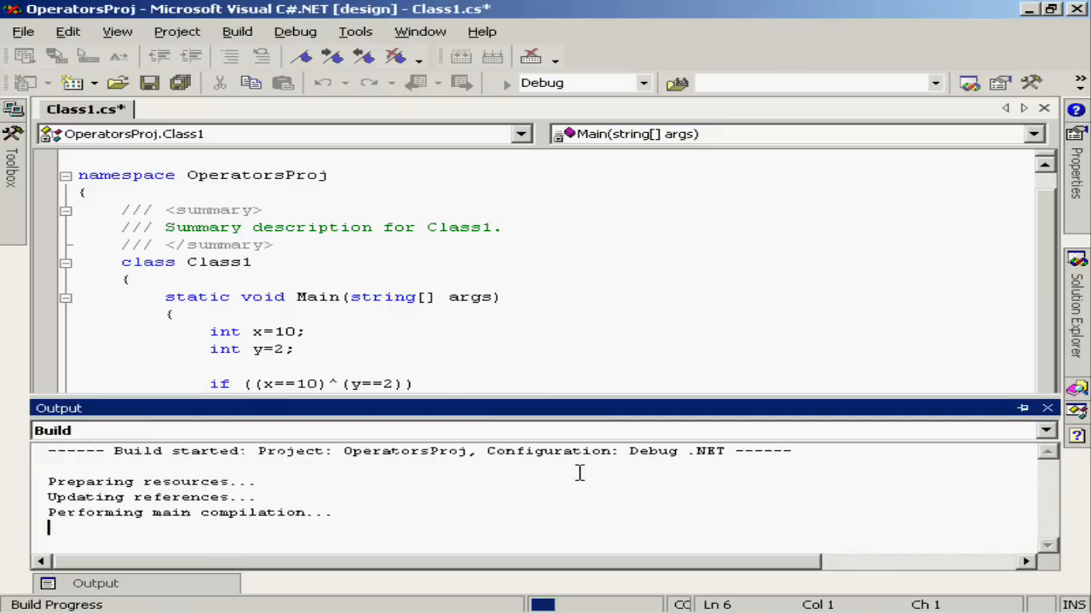
left_click(506, 82)
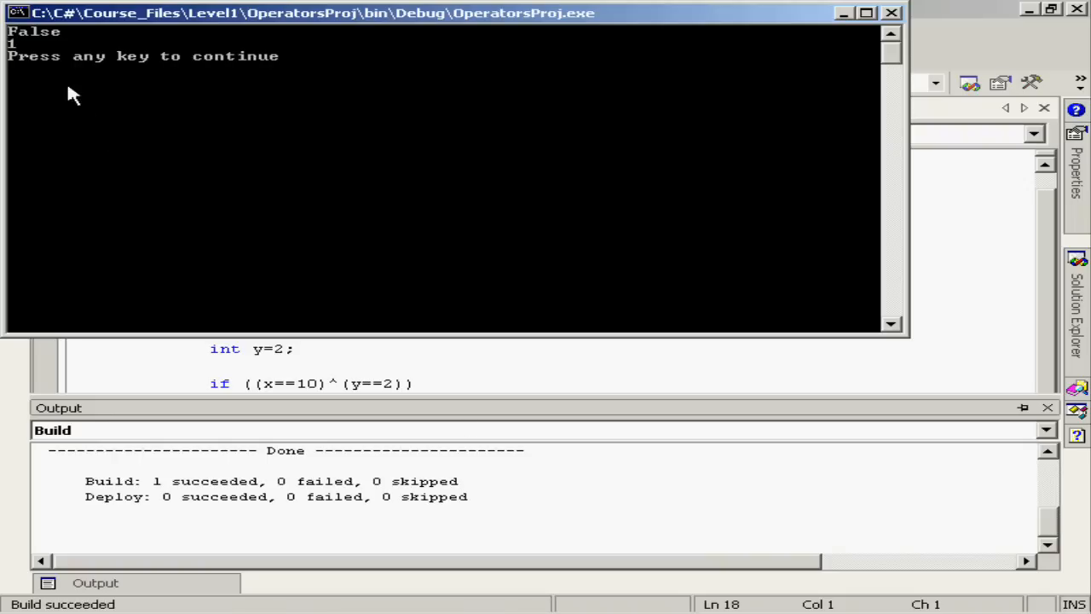
mouse_move(14, 51)
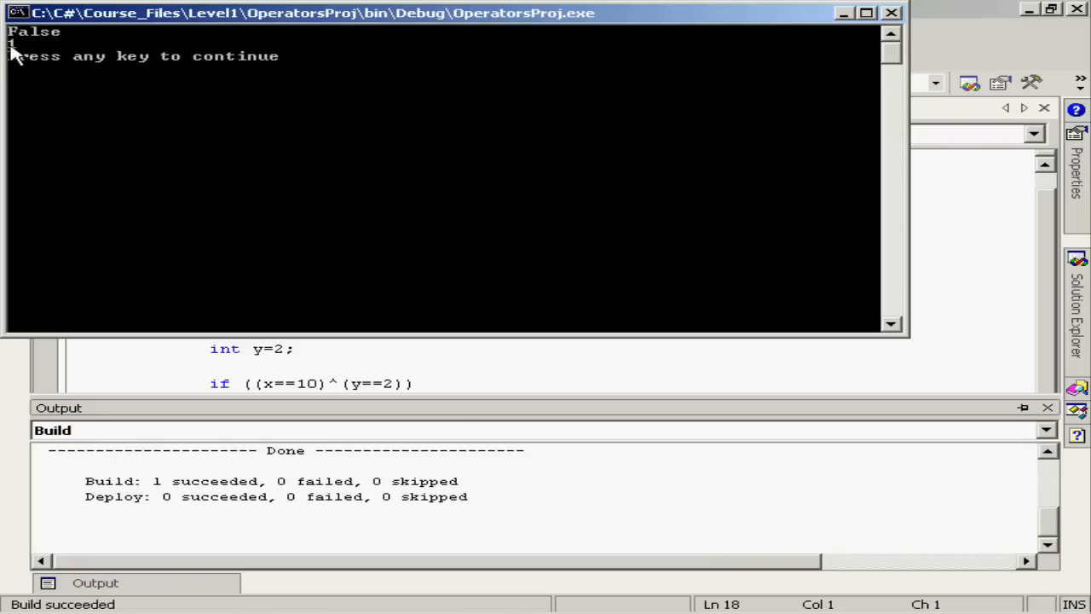
mouse_move(750, 201)
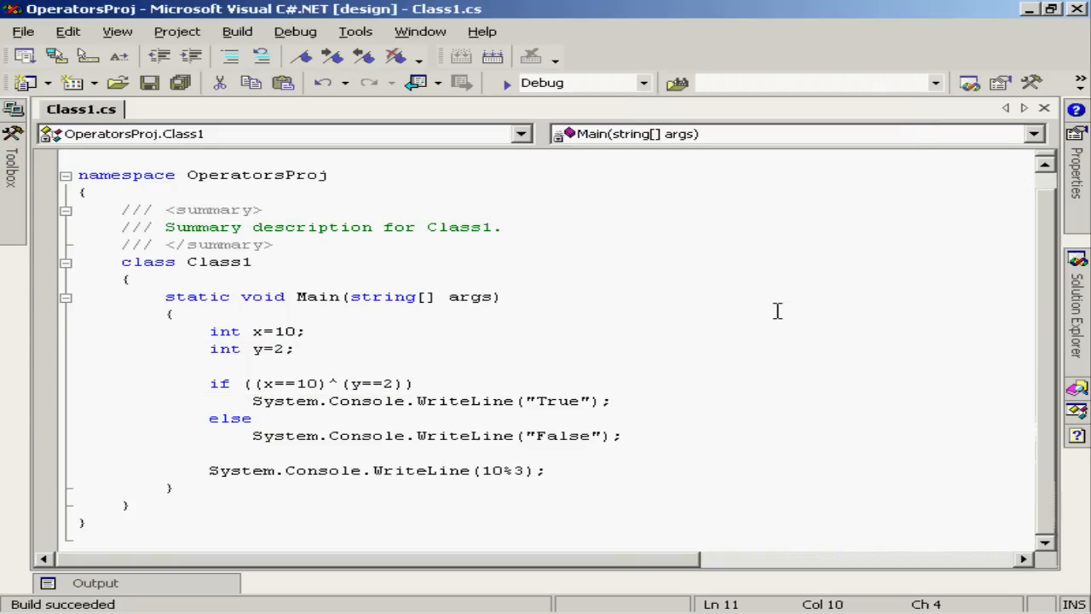
left_click(174, 314)
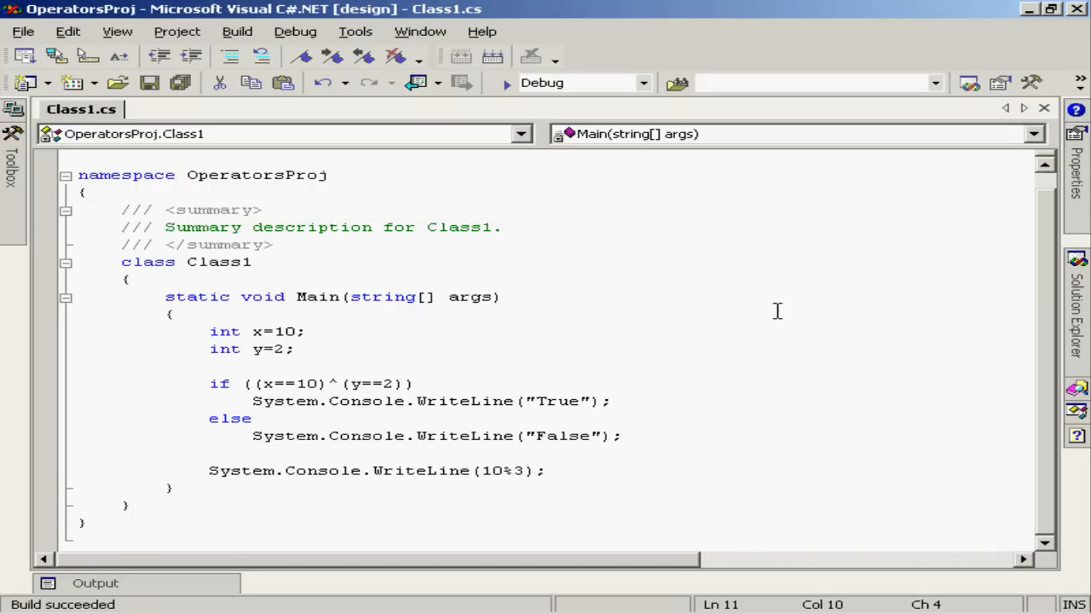
left_click(174, 313)
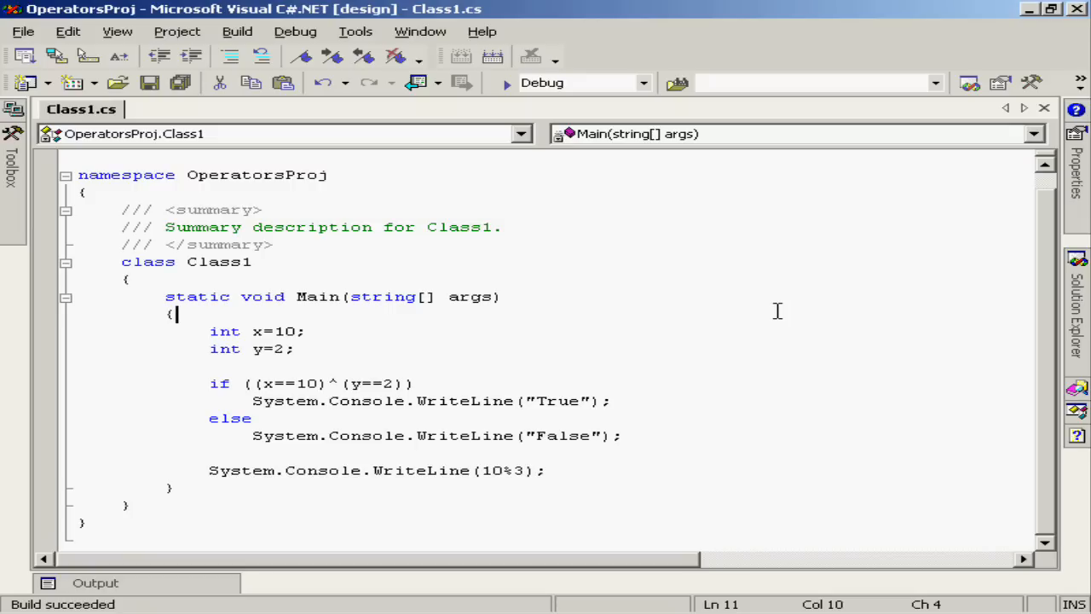